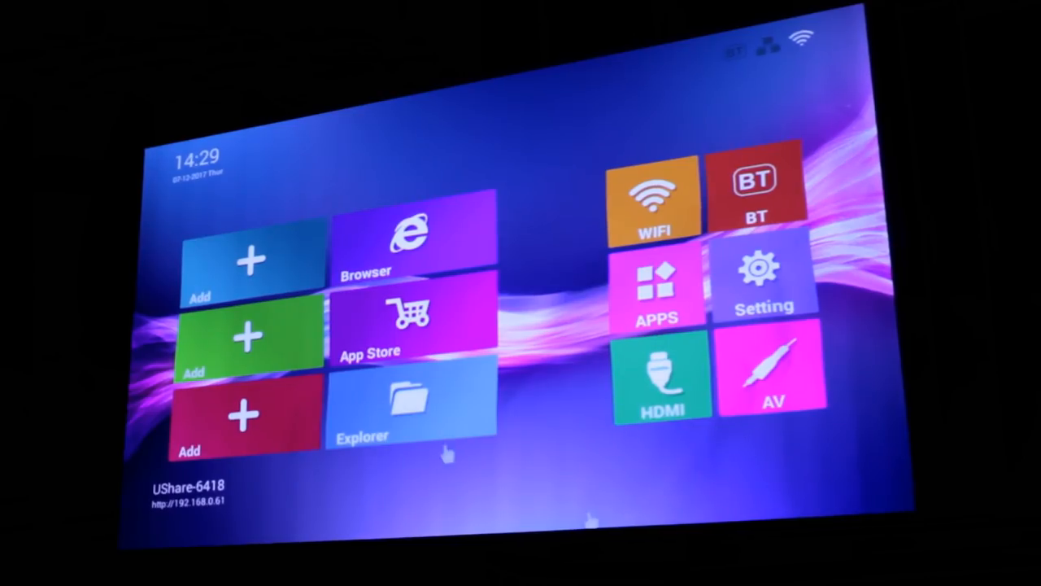
mouse_move(317, 253)
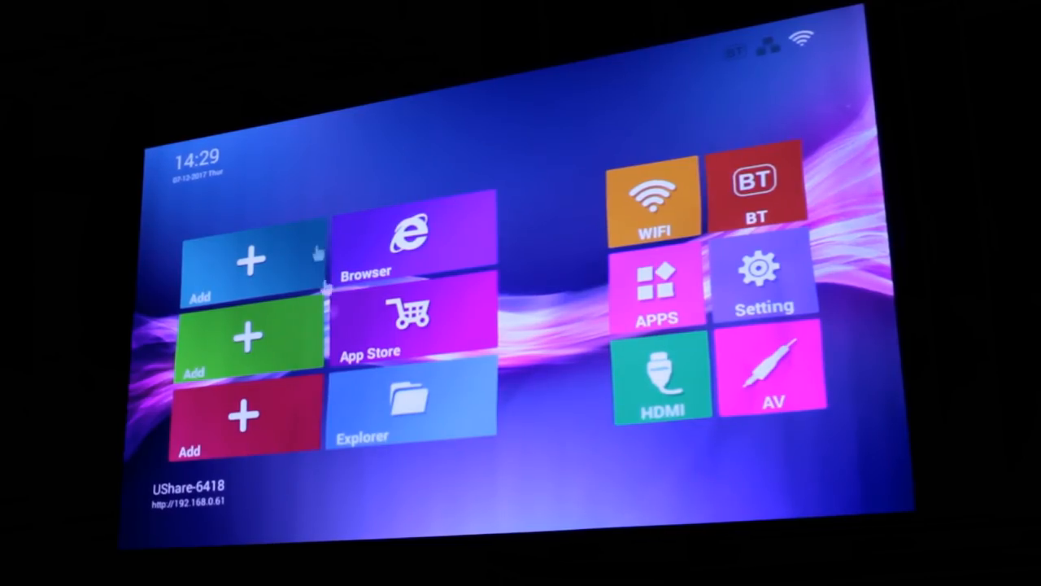
mouse_move(562, 277)
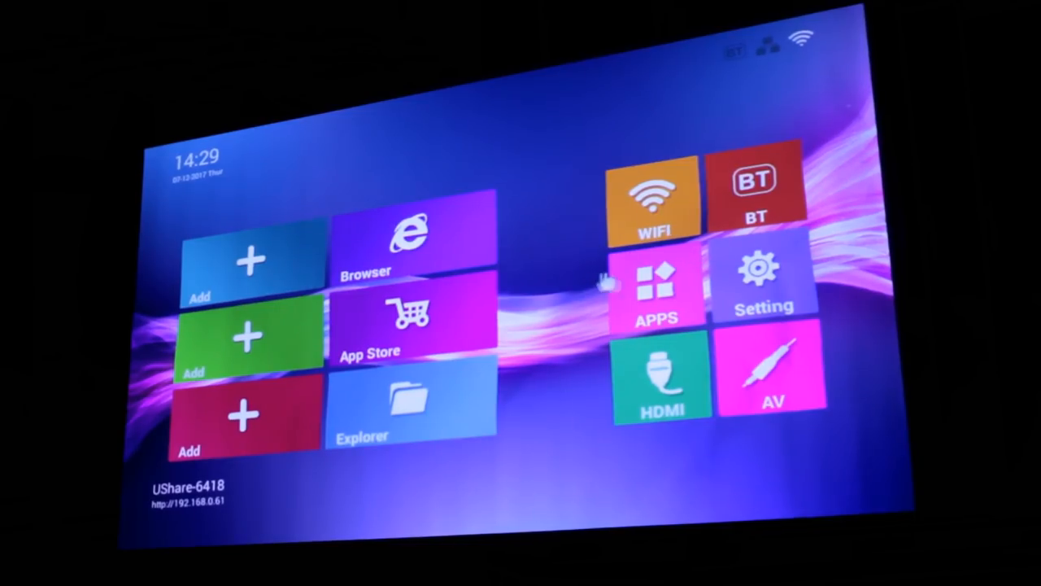
- Reach the Device projection settings from the Bluetooth and main settings screens
left_click(654, 199)
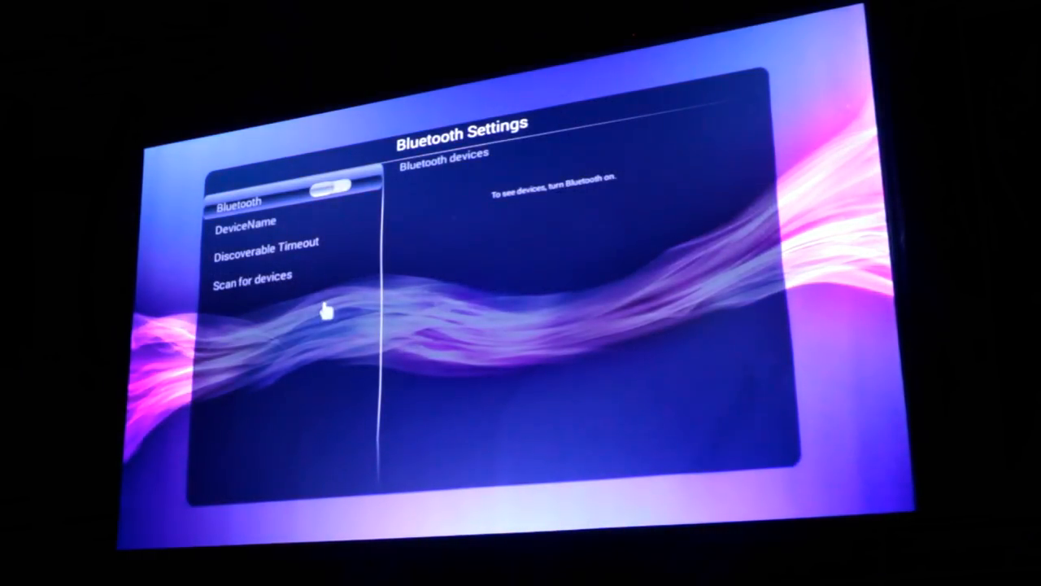
mouse_move(334, 252)
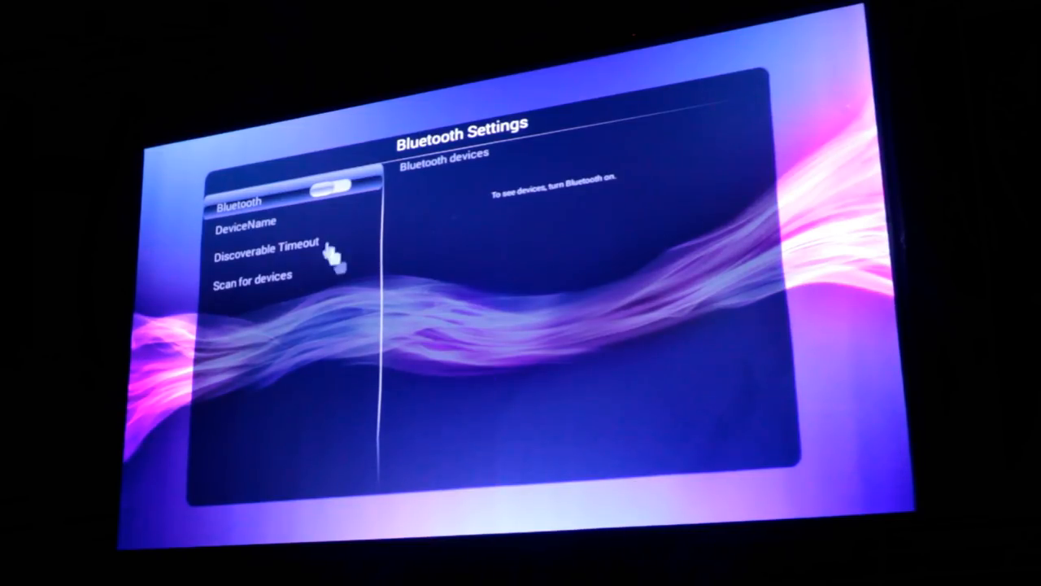
mouse_move(264, 294)
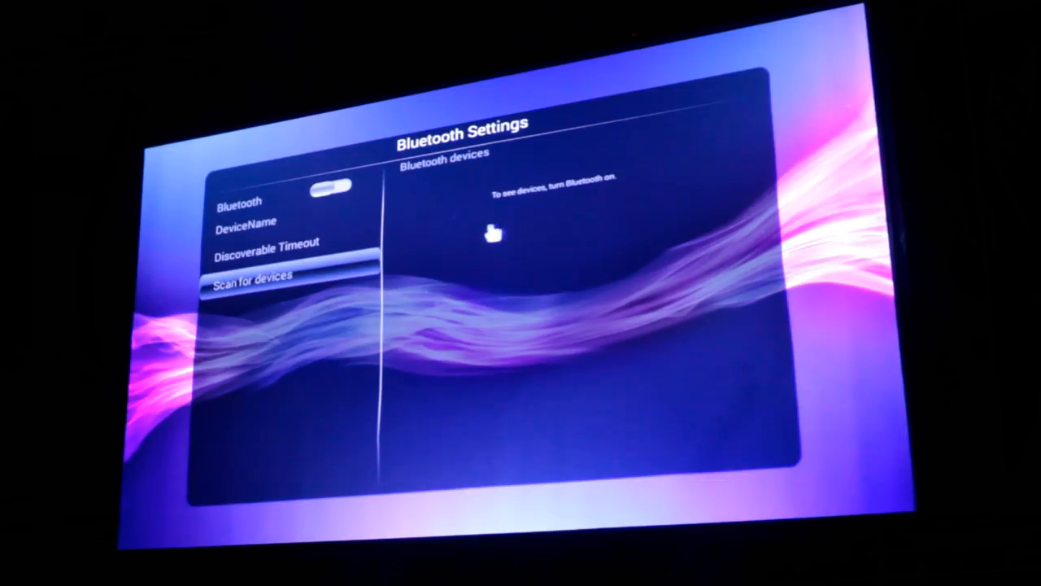
mouse_move(618, 192)
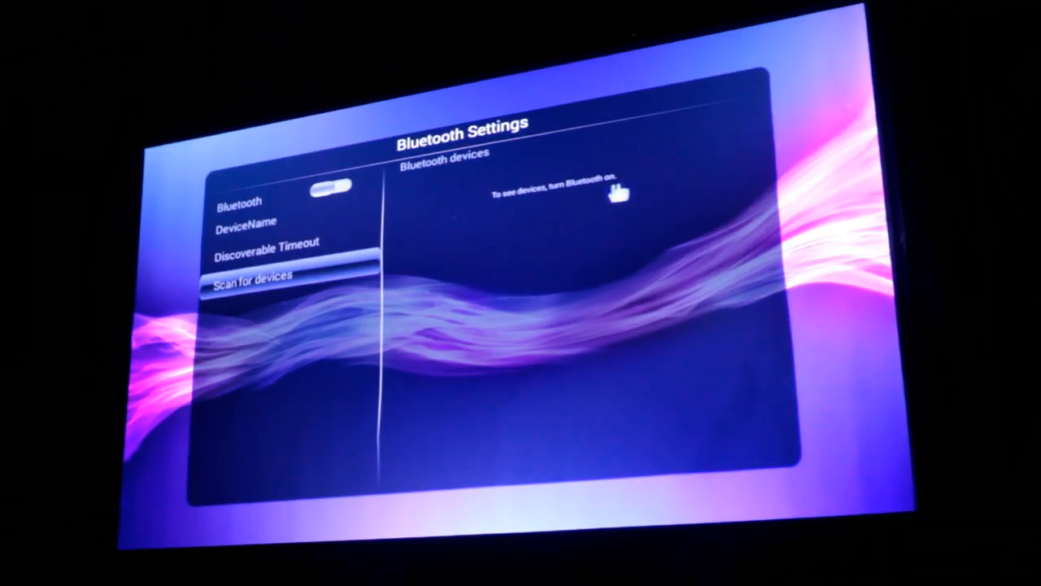
mouse_move(540, 241)
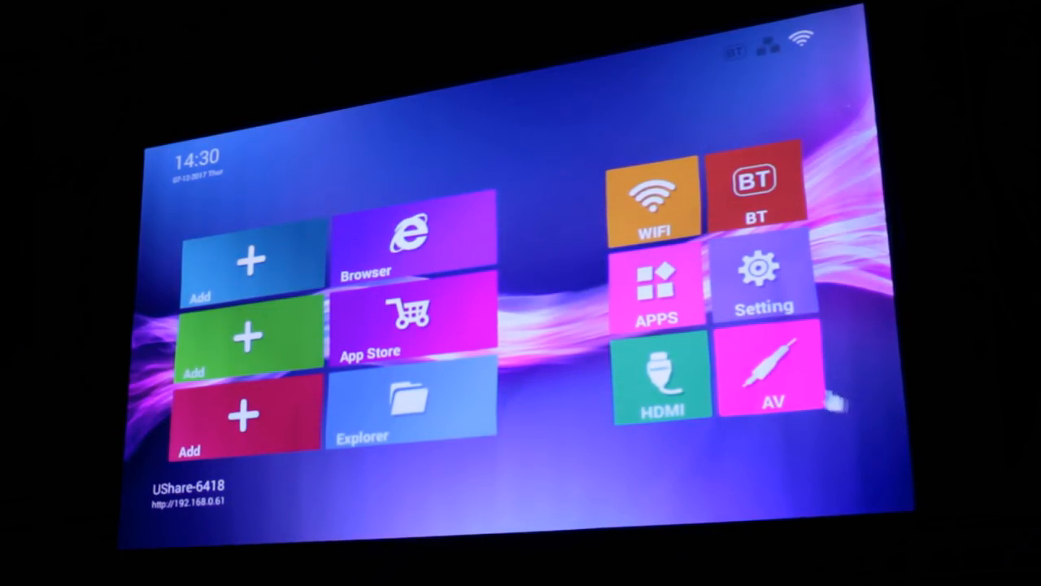
mouse_move(684, 293)
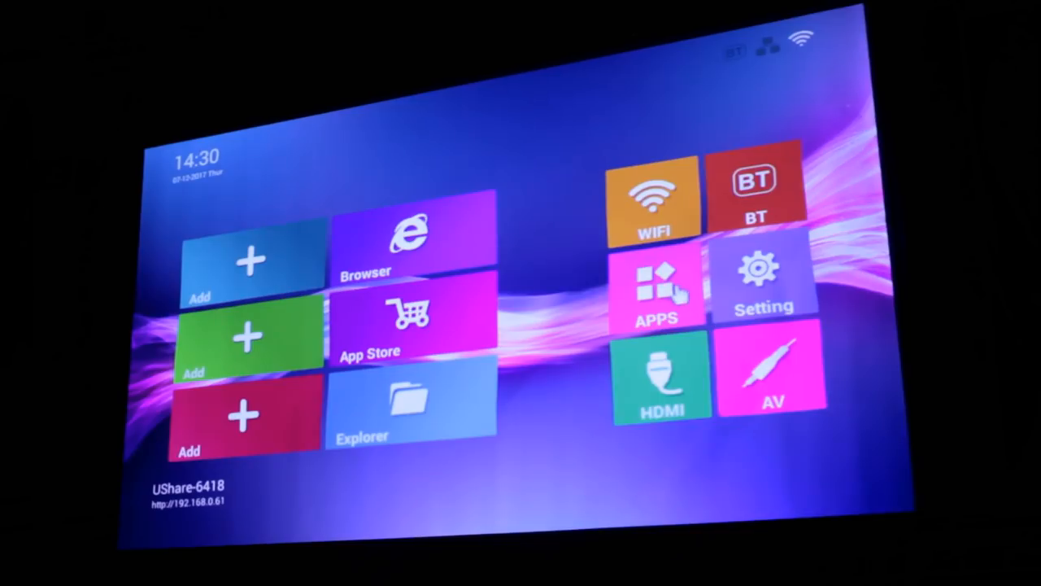
left_click(761, 280)
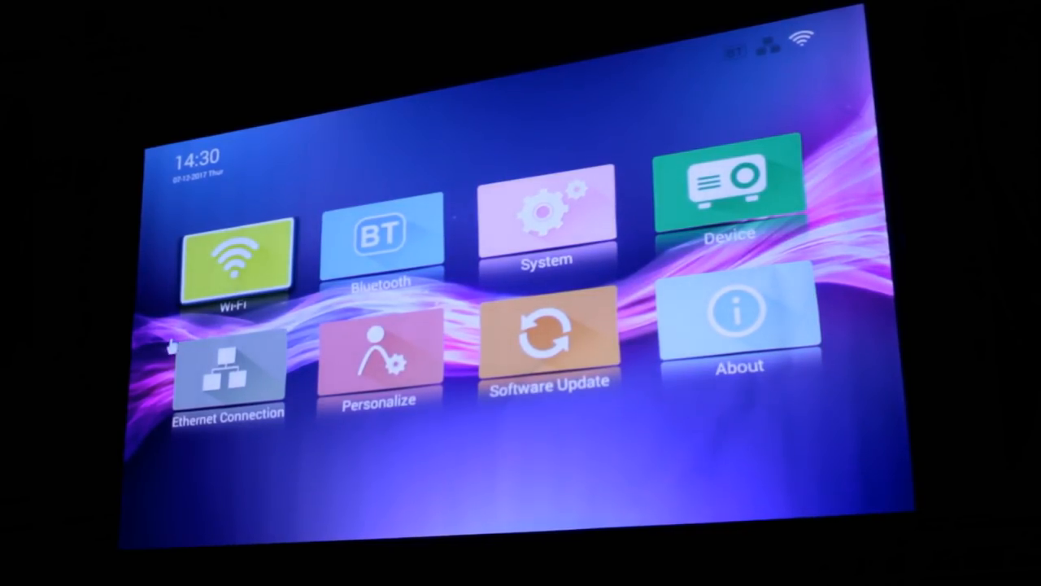
mouse_move(643, 260)
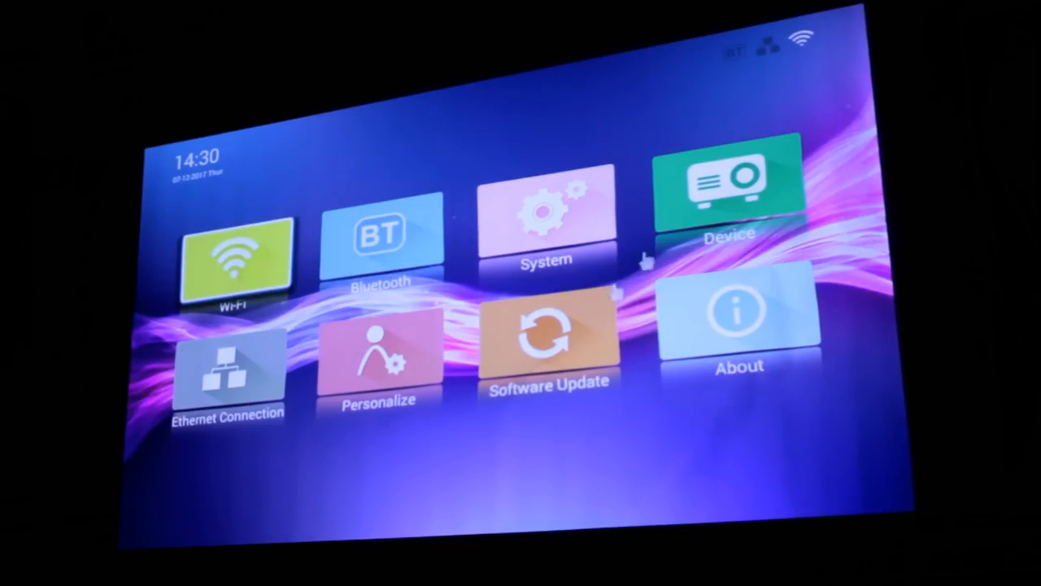
left_click(543, 215)
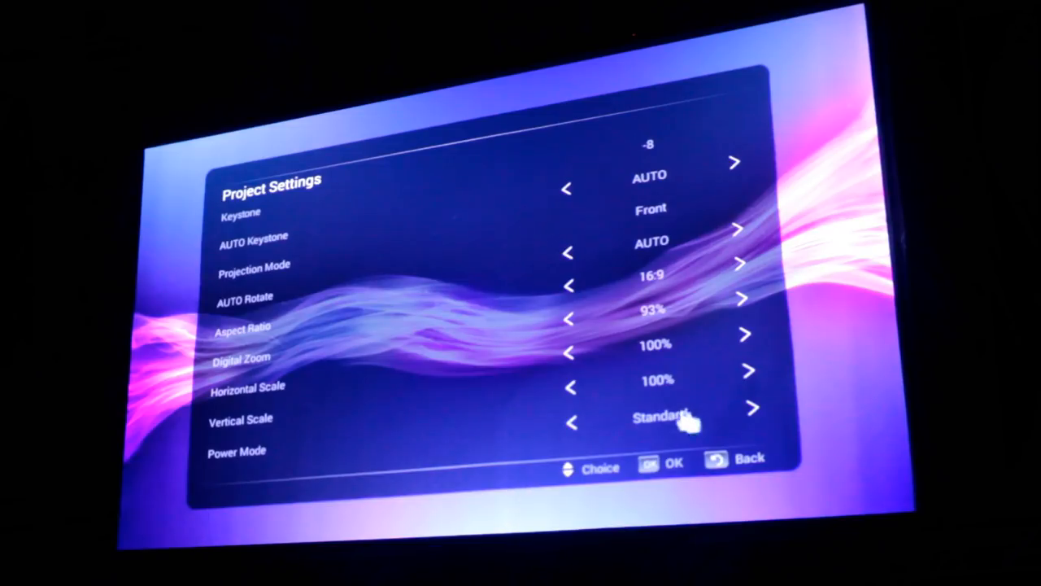
mouse_move(752, 427)
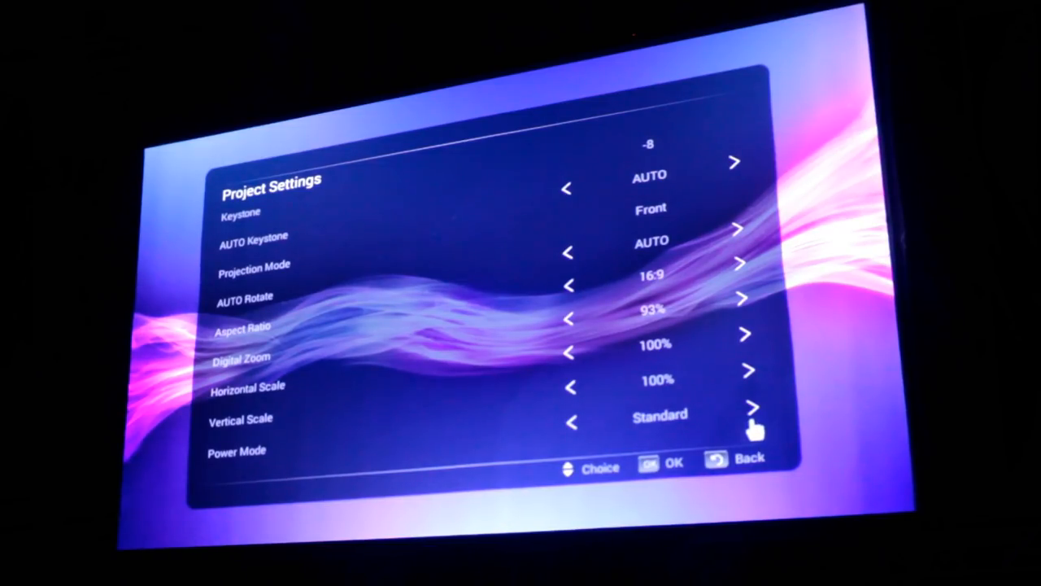
- Switch the projection option from Standard to Warm and return to the settings menu
left_click(748, 410)
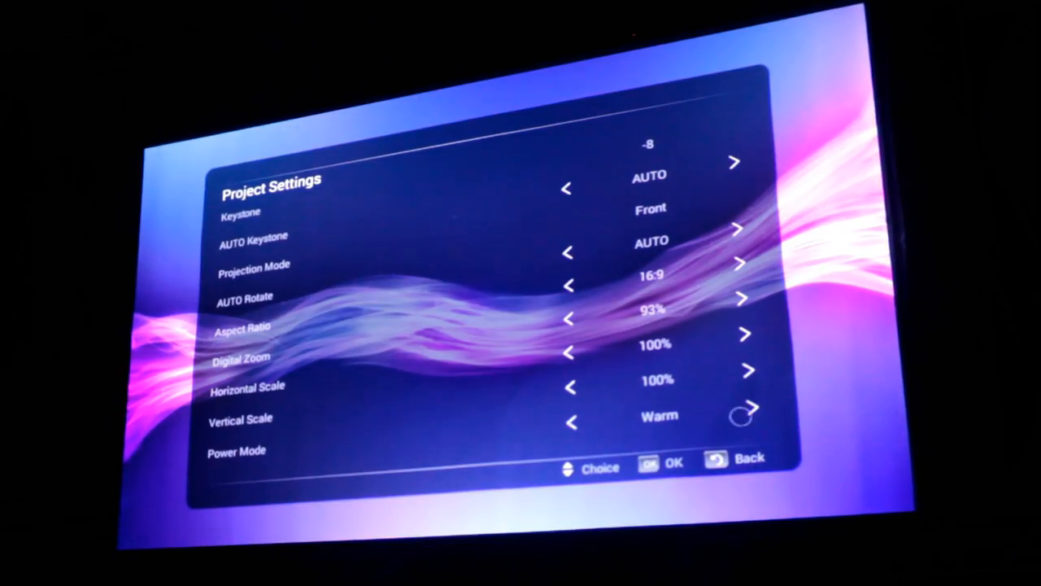
left_click(748, 410)
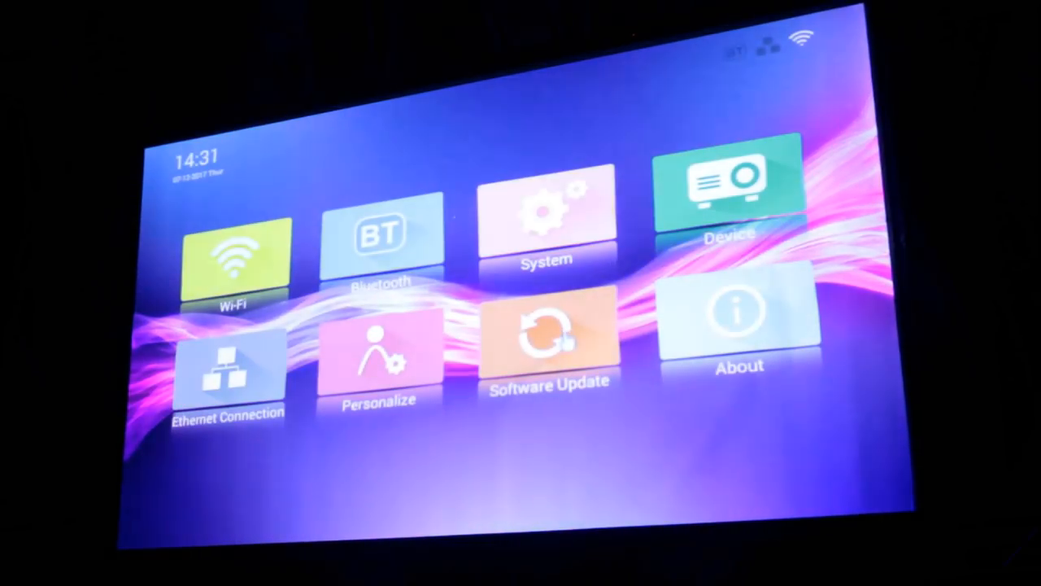
- Run a firmware update check from the Software Update screen
left_click(546, 334)
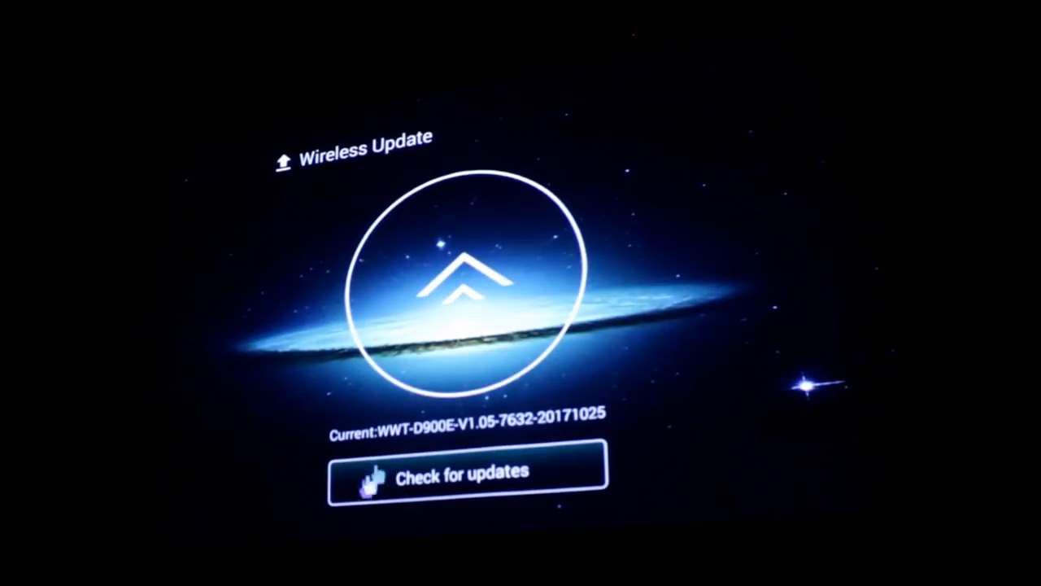
left_click(464, 475)
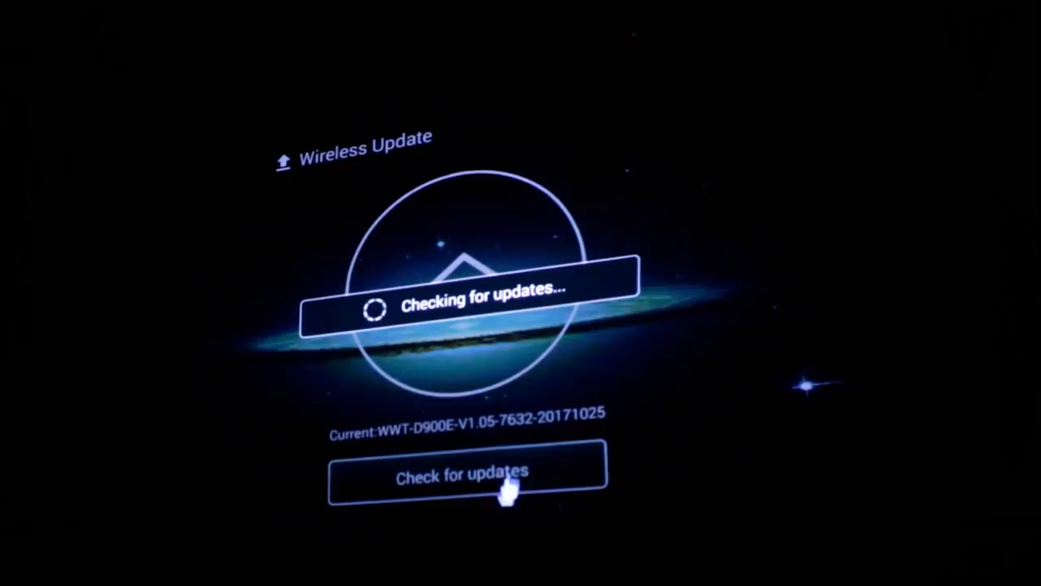
mouse_move(307, 386)
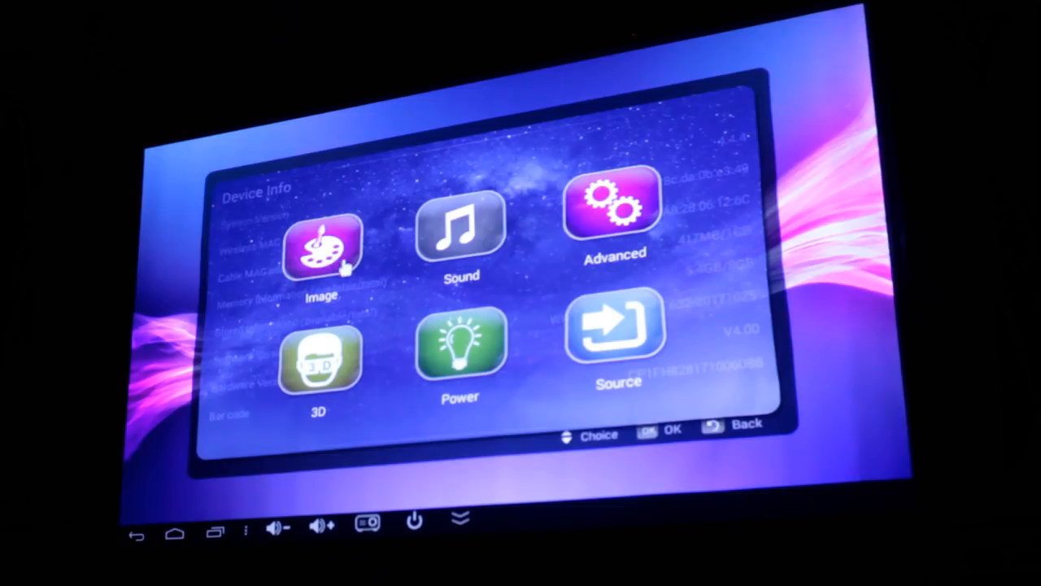
- View the Image menu's Color Temperature settings, leaving Picture Mode on Standard
left_click(319, 244)
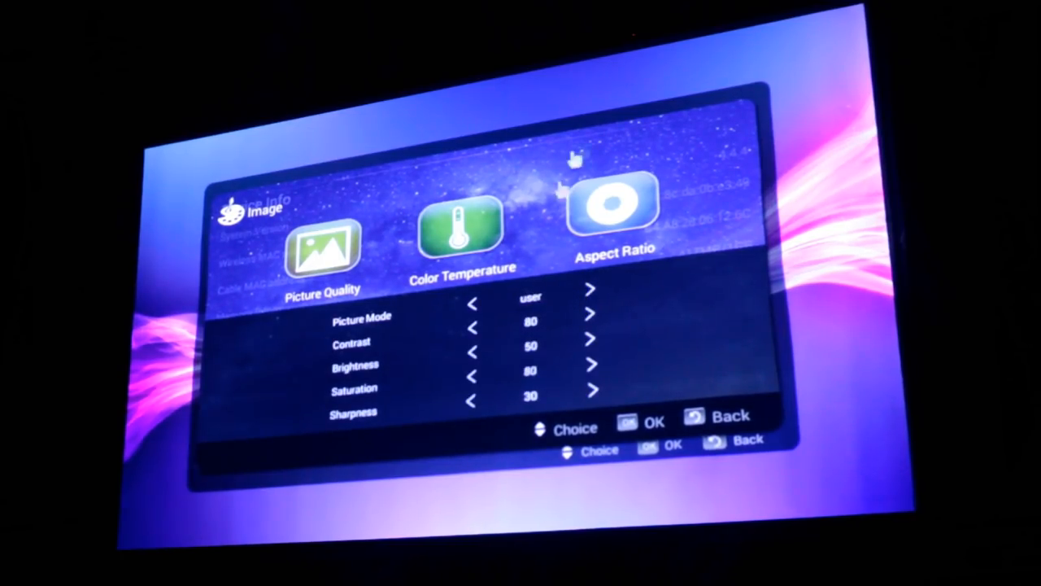
mouse_move(569, 329)
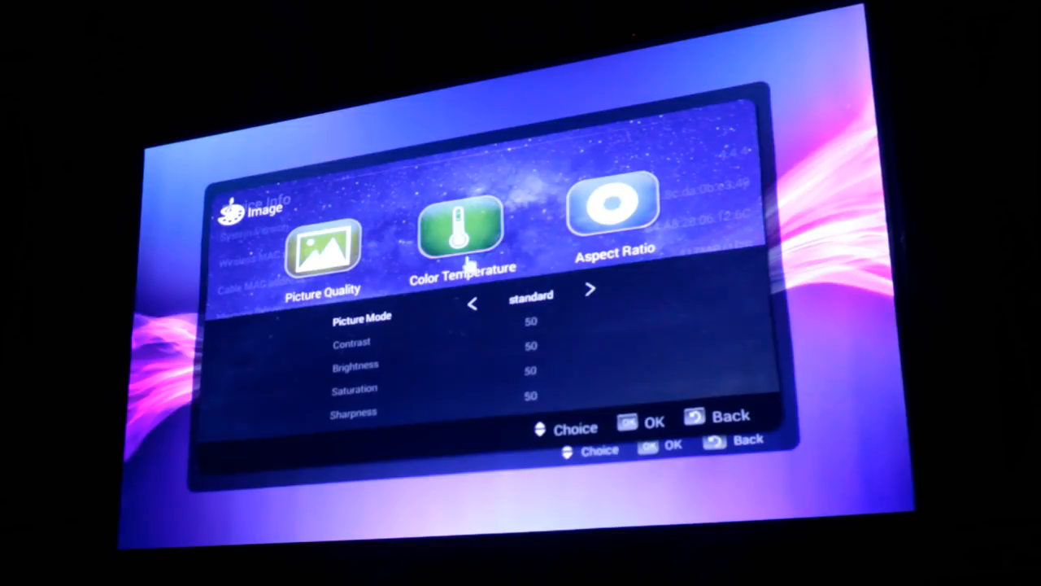
left_click(462, 228)
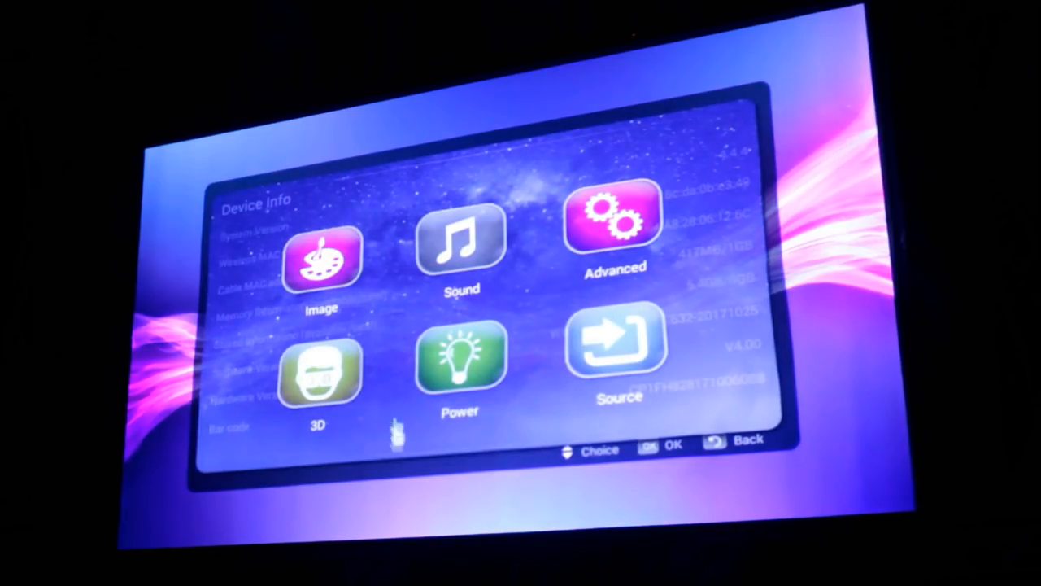
- Look through the Sound settings and return to the main menu
left_click(461, 244)
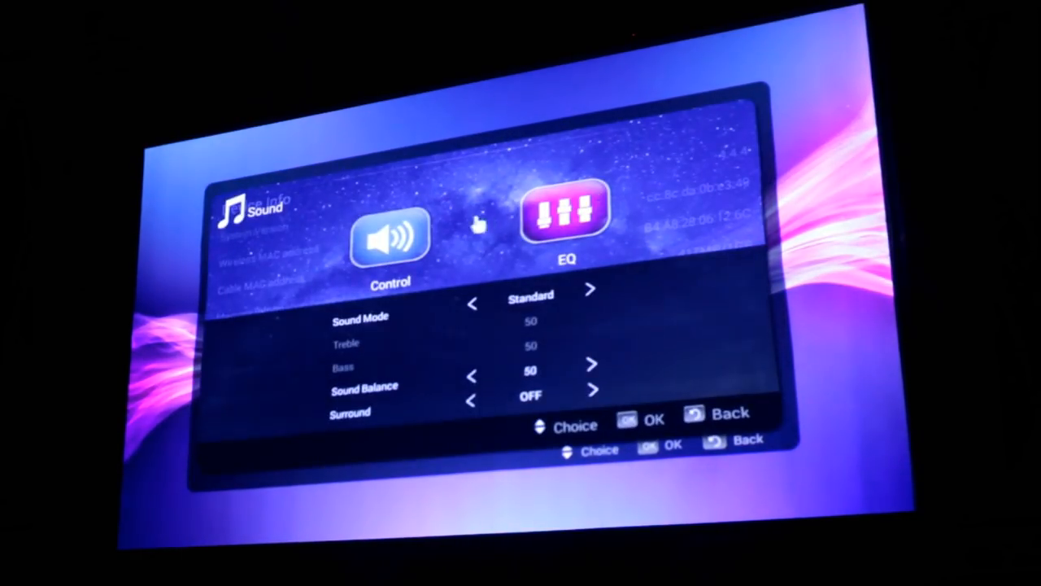
mouse_move(485, 309)
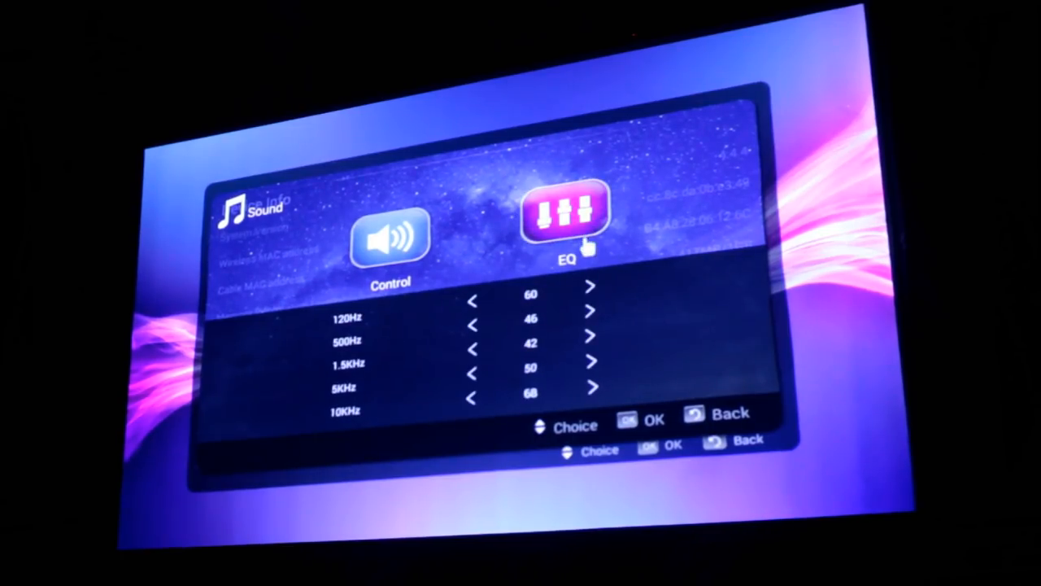
key("Back")
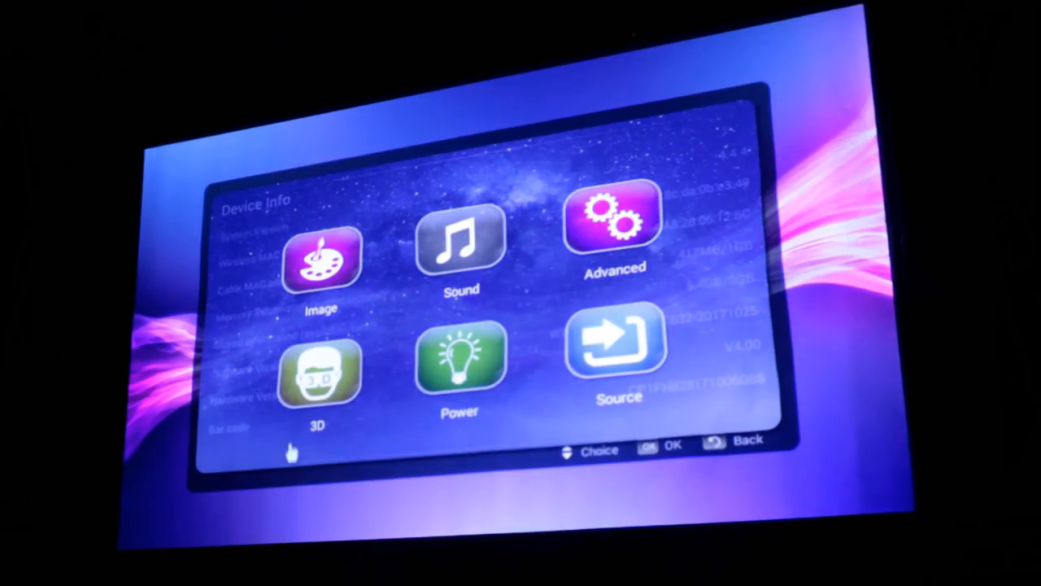
- View the 3D Format options, then leave settings for the launcher home screen
left_click(319, 371)
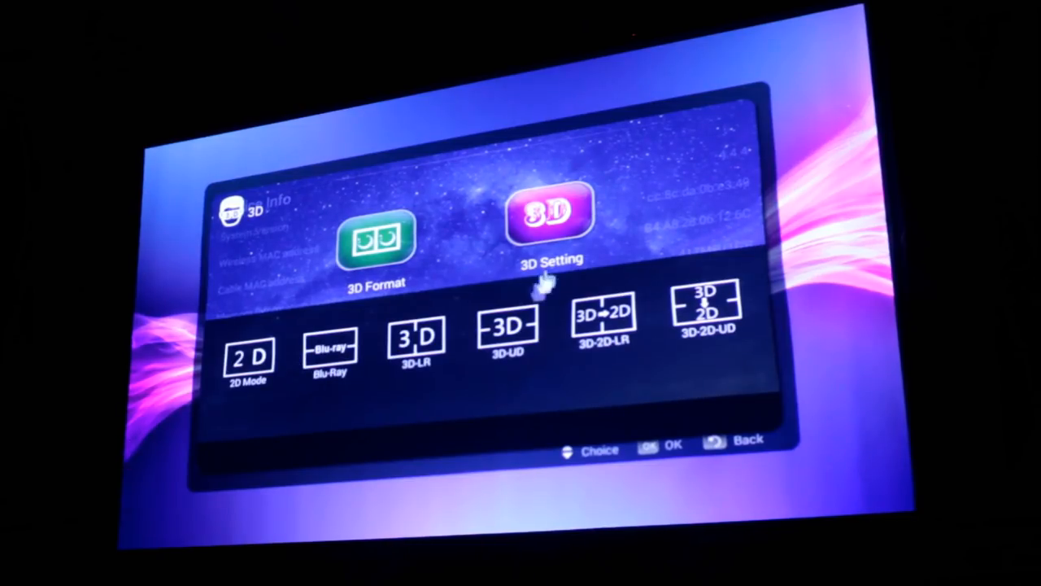
mouse_move(520, 407)
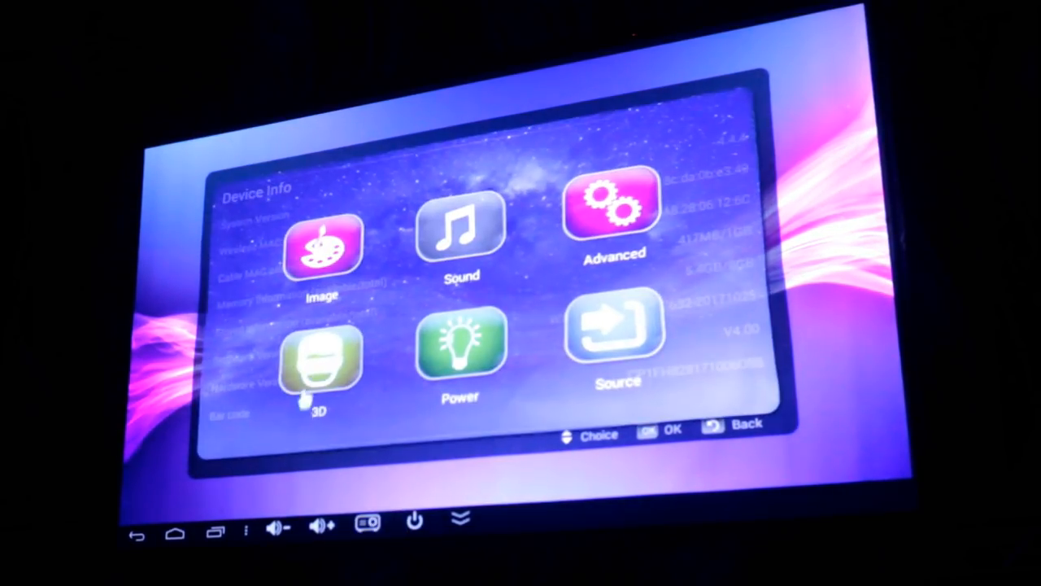
left_click(321, 366)
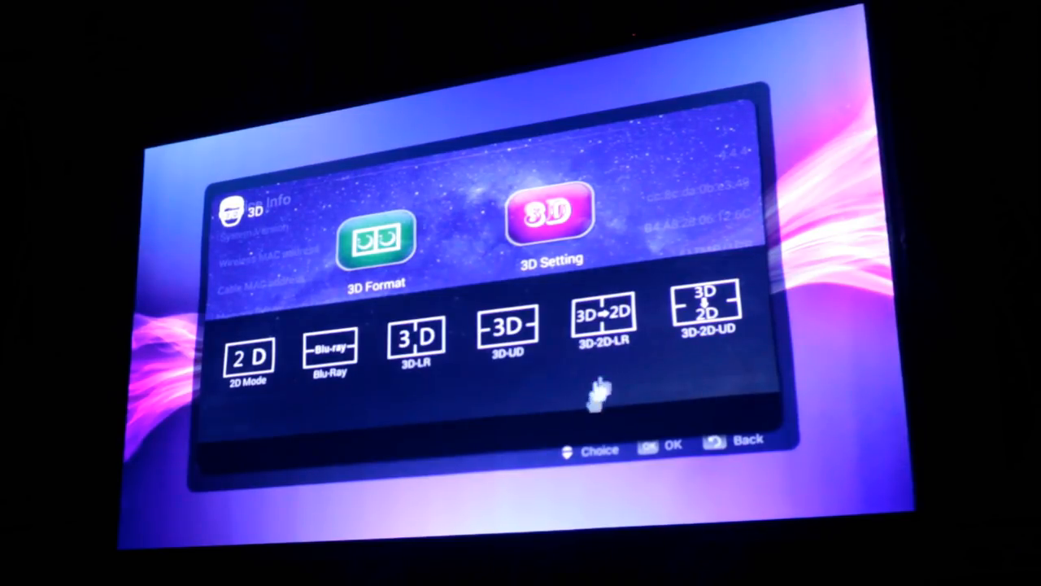
mouse_move(719, 290)
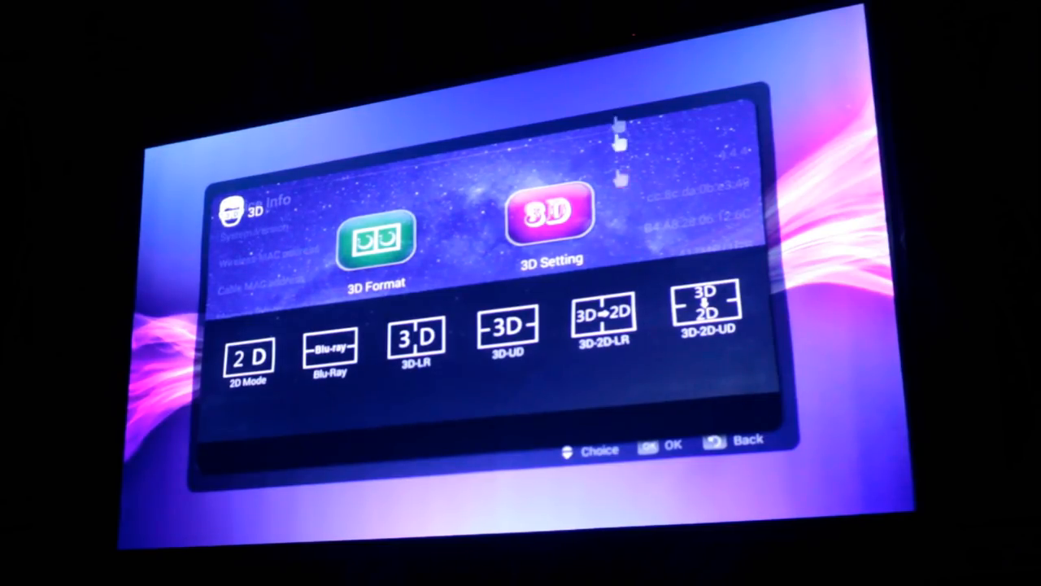
left_click(550, 215)
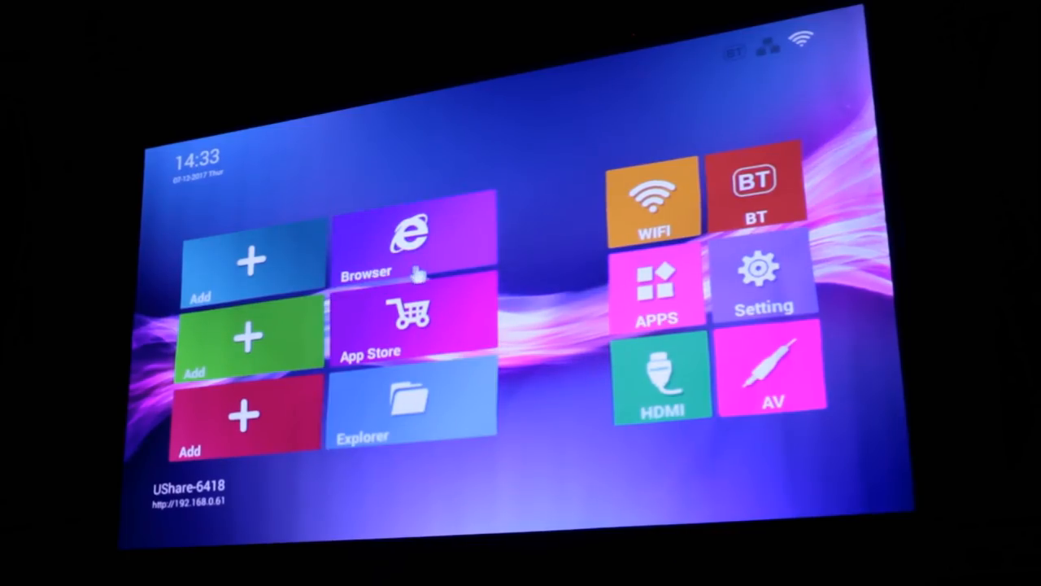
left_click(406, 244)
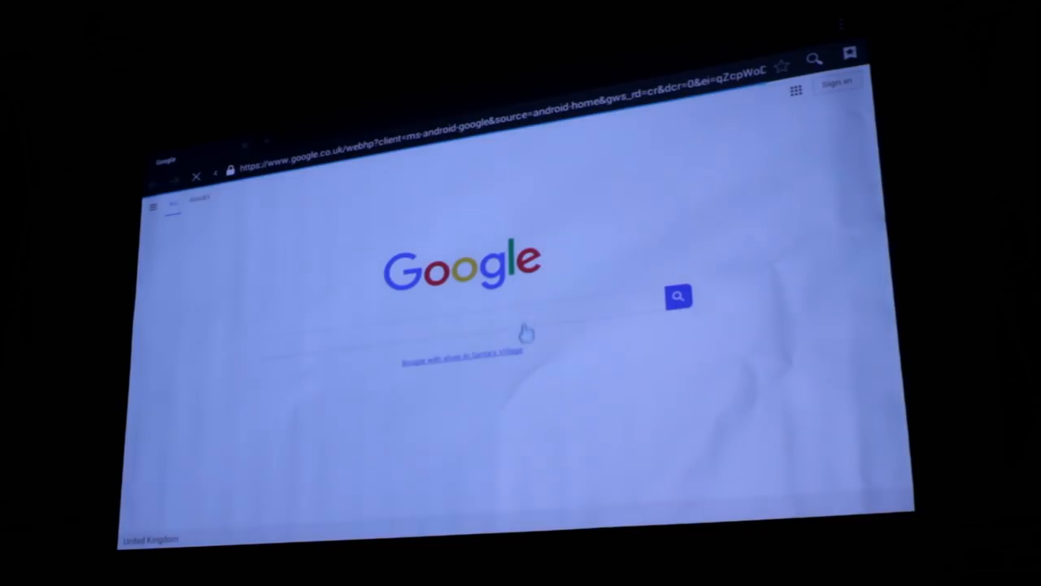
scroll("down", 3)
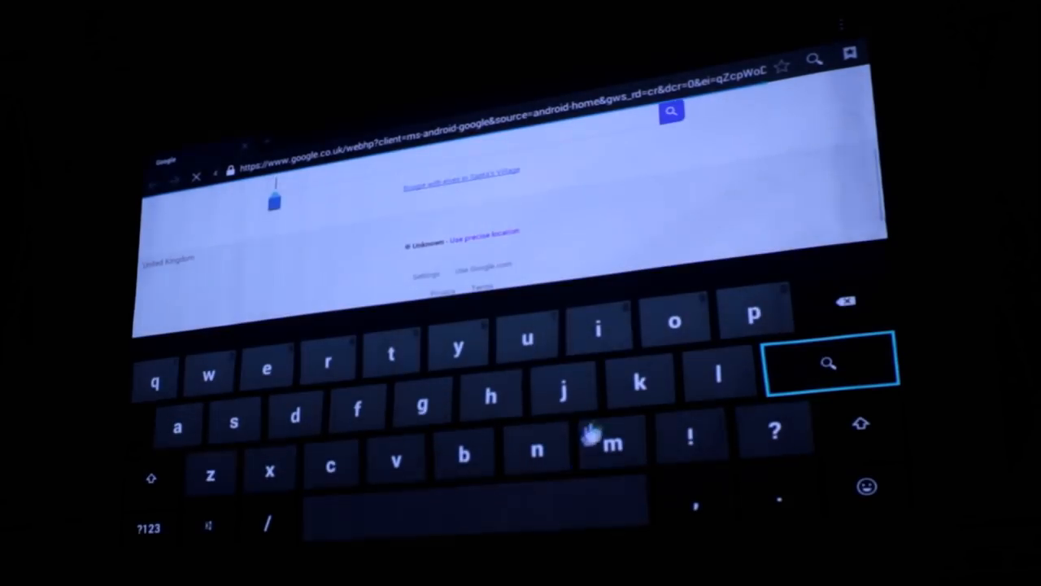
type("mxq")
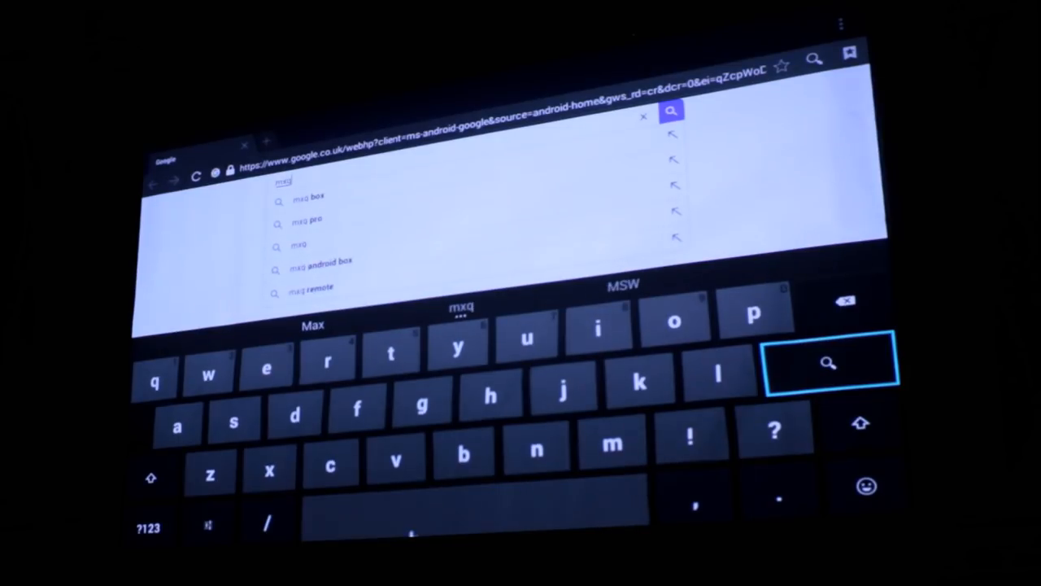
left_click(828, 363)
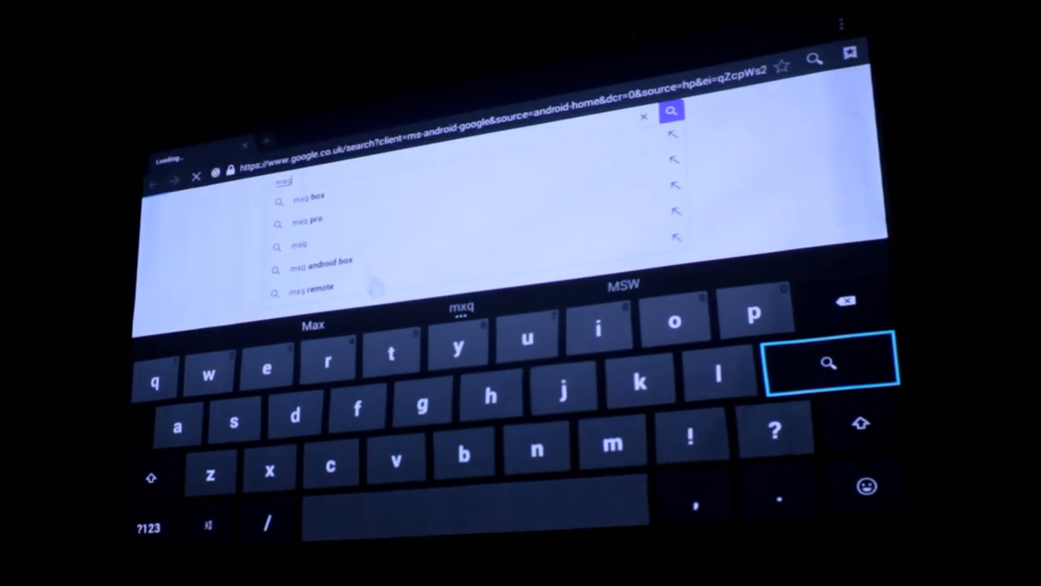
left_click(830, 362)
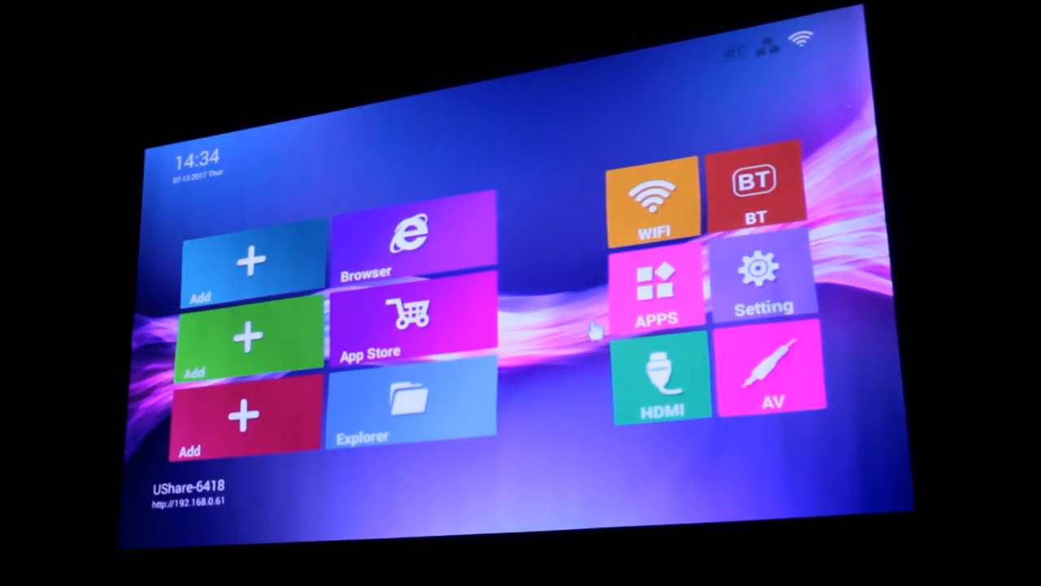
- Show the installed apps list with Kodi, YouTube, Chrome, WPS Office and Play Store
left_click(407, 318)
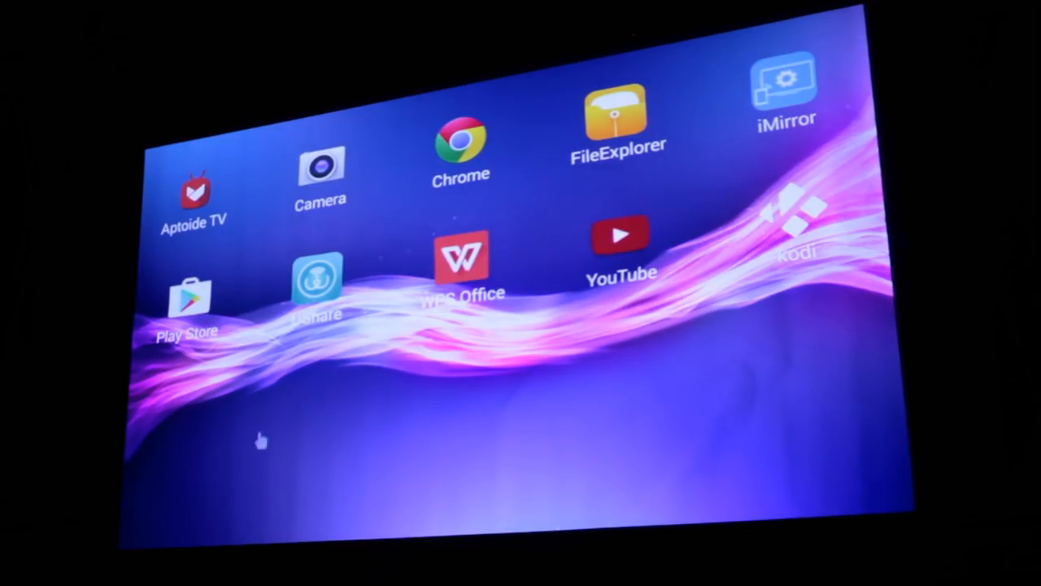
mouse_move(800, 208)
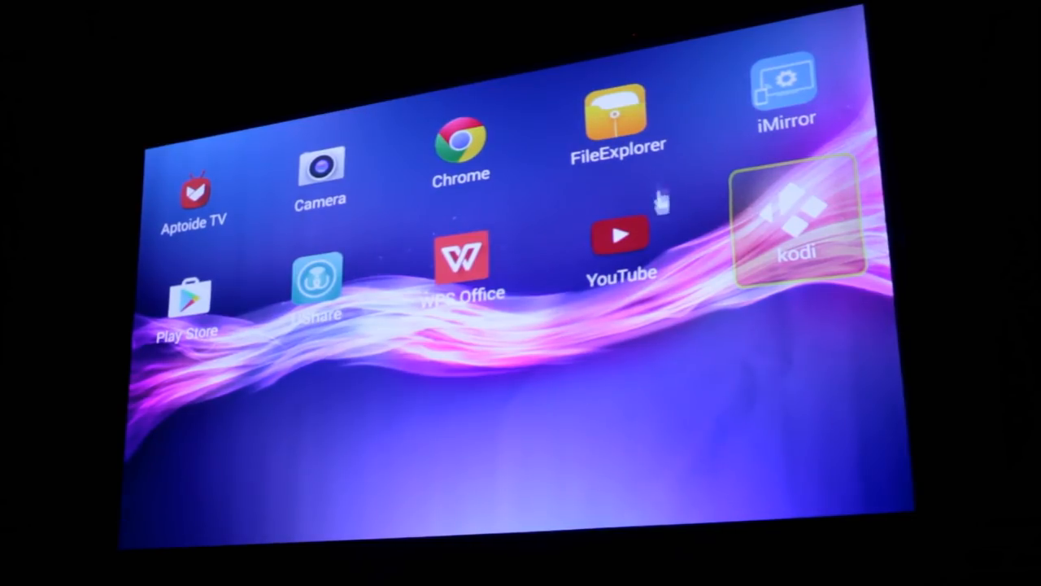
mouse_move(615, 258)
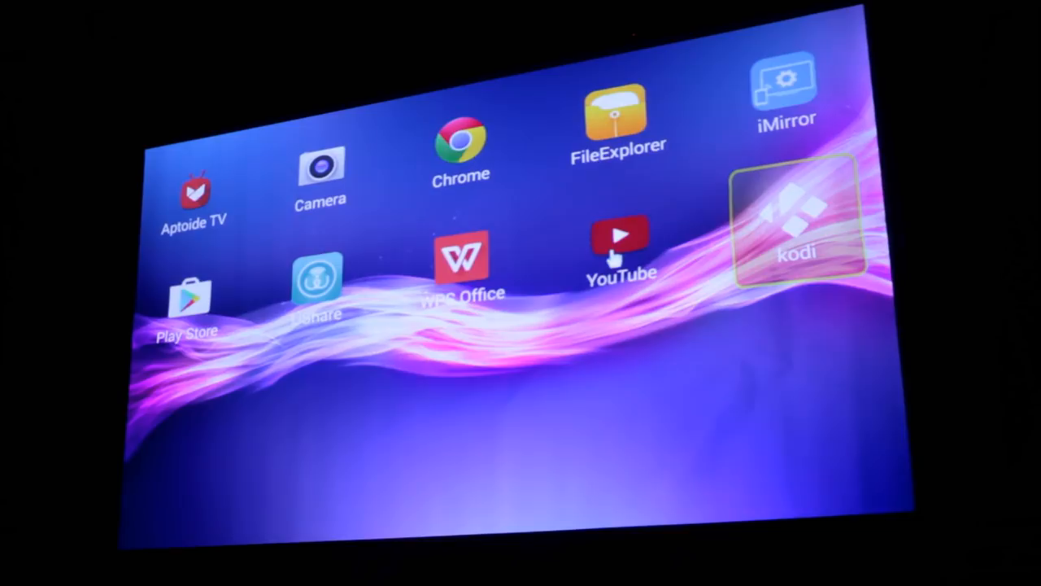